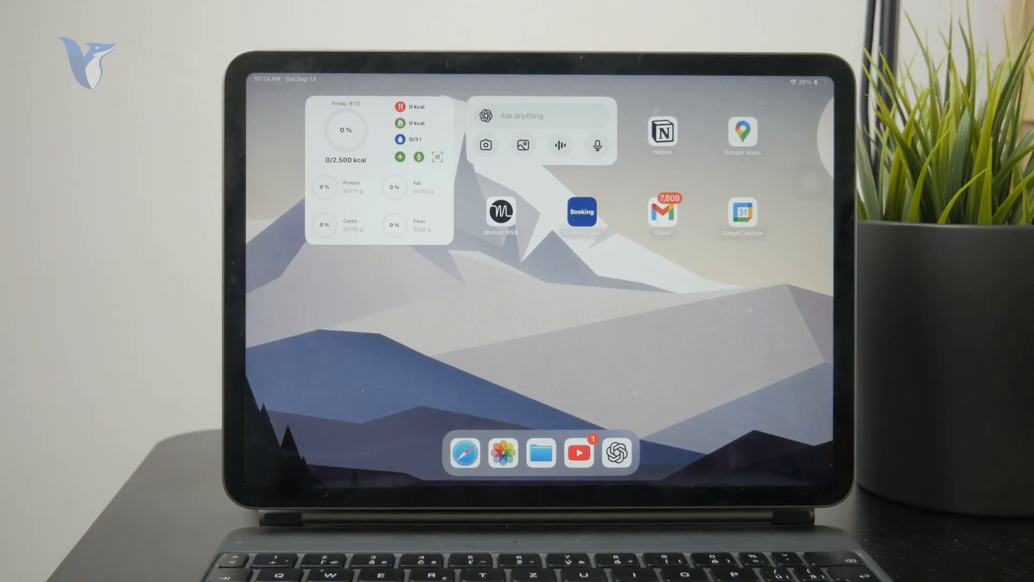
Search Spotlight for "sett" and launch Settings from the top hit
{"action": "type", "text": "sett"}
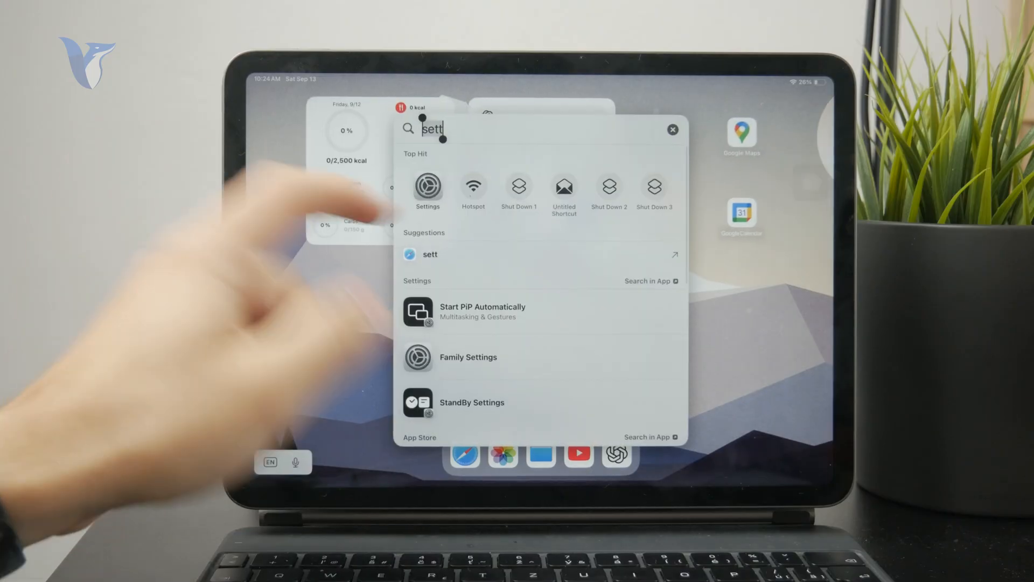
{"action": "left_click", "coordinate": [427, 188]}
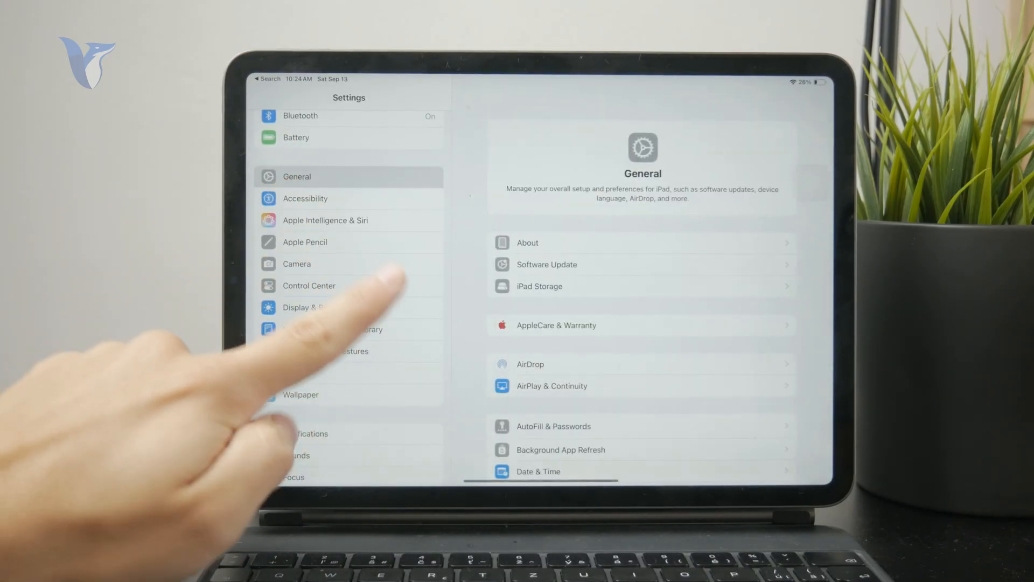
Open iPad Storage and view Swift Playground's 1.31 GB app size with offload and delete options
{"action": "left_click", "coordinate": [538, 286]}
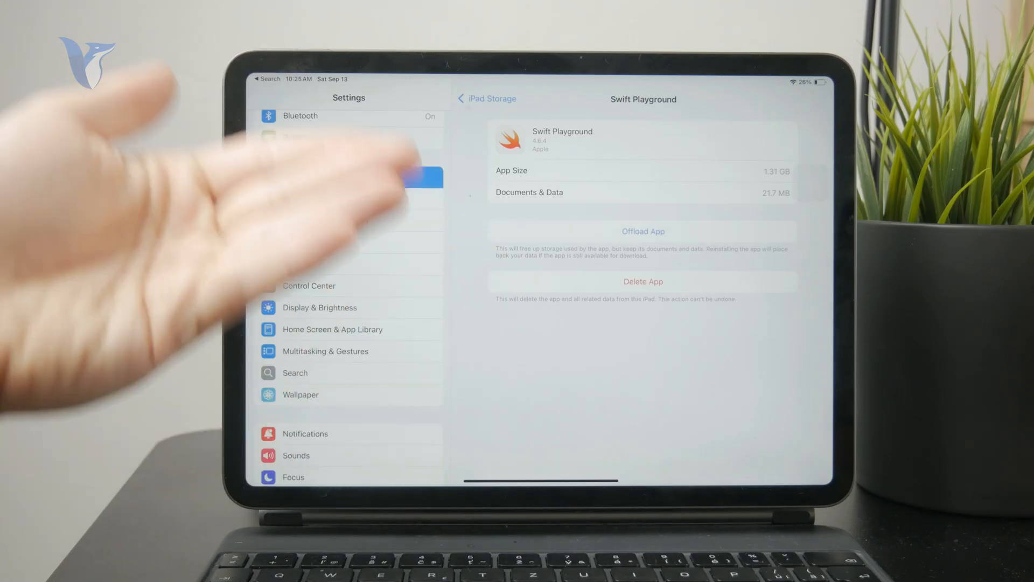
Return to the app storage list and open Photos to see its storage recommendations
{"action": "left_click", "coordinate": [473, 98]}
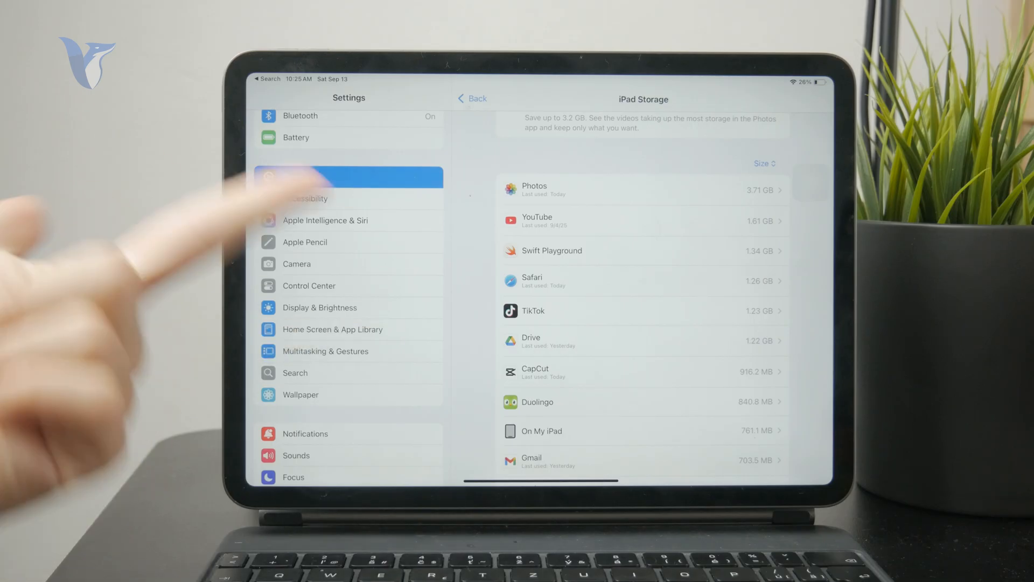
{"action": "left_click", "coordinate": [643, 310]}
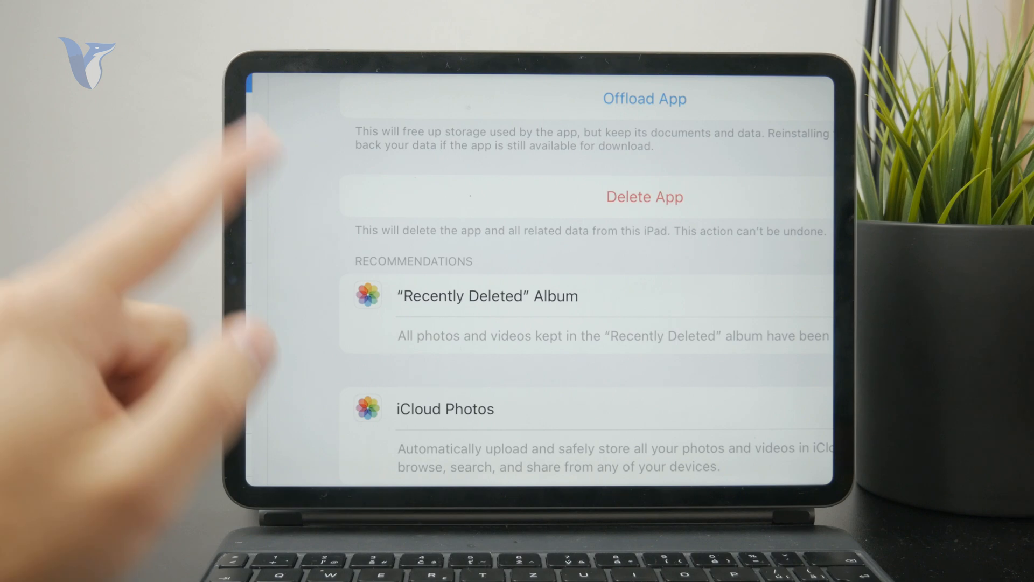
{"action": "scroll", "scroll_direction": "up", "scroll_amount": 3}
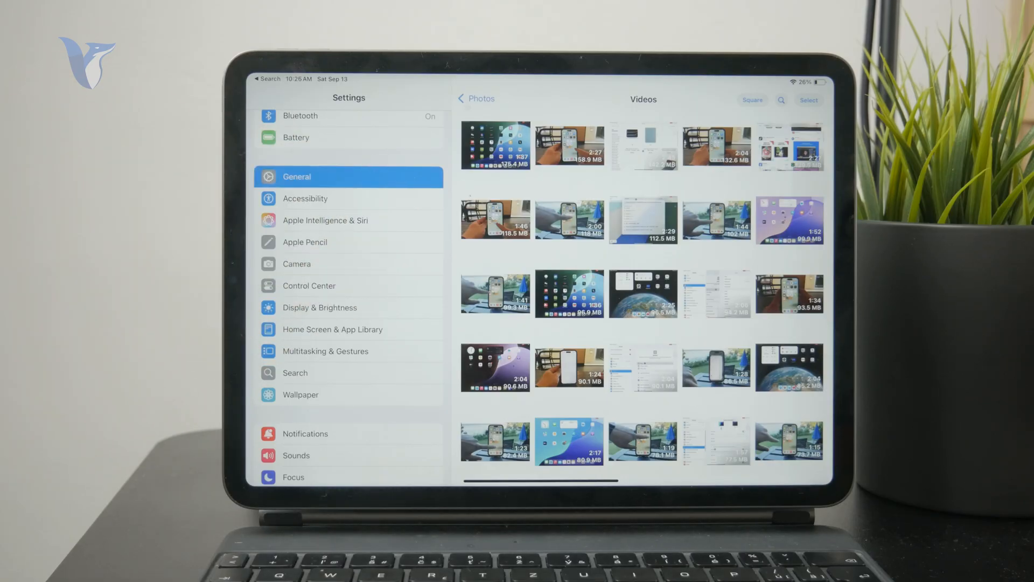
{"action": "left_click", "coordinate": [476, 98]}
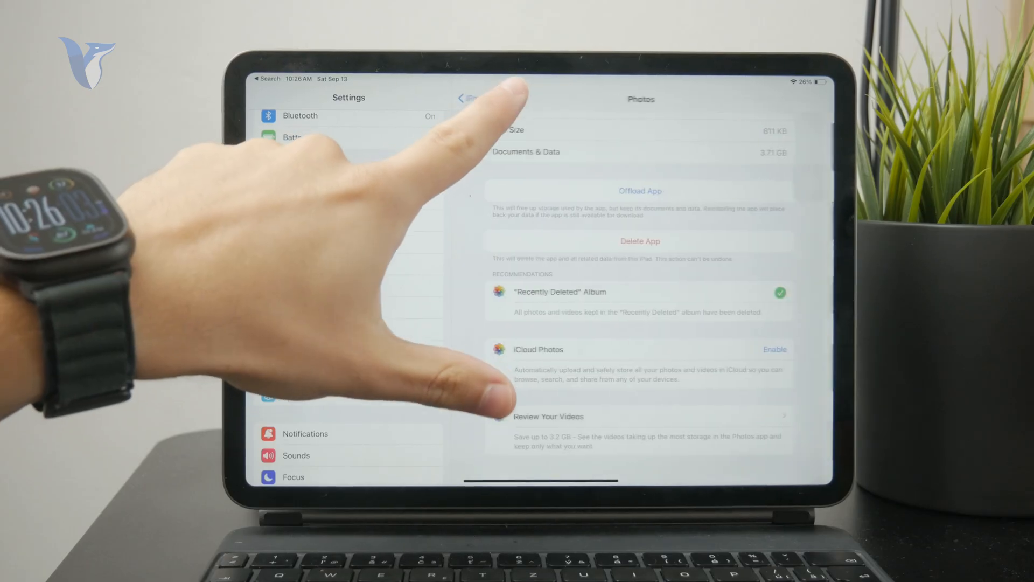